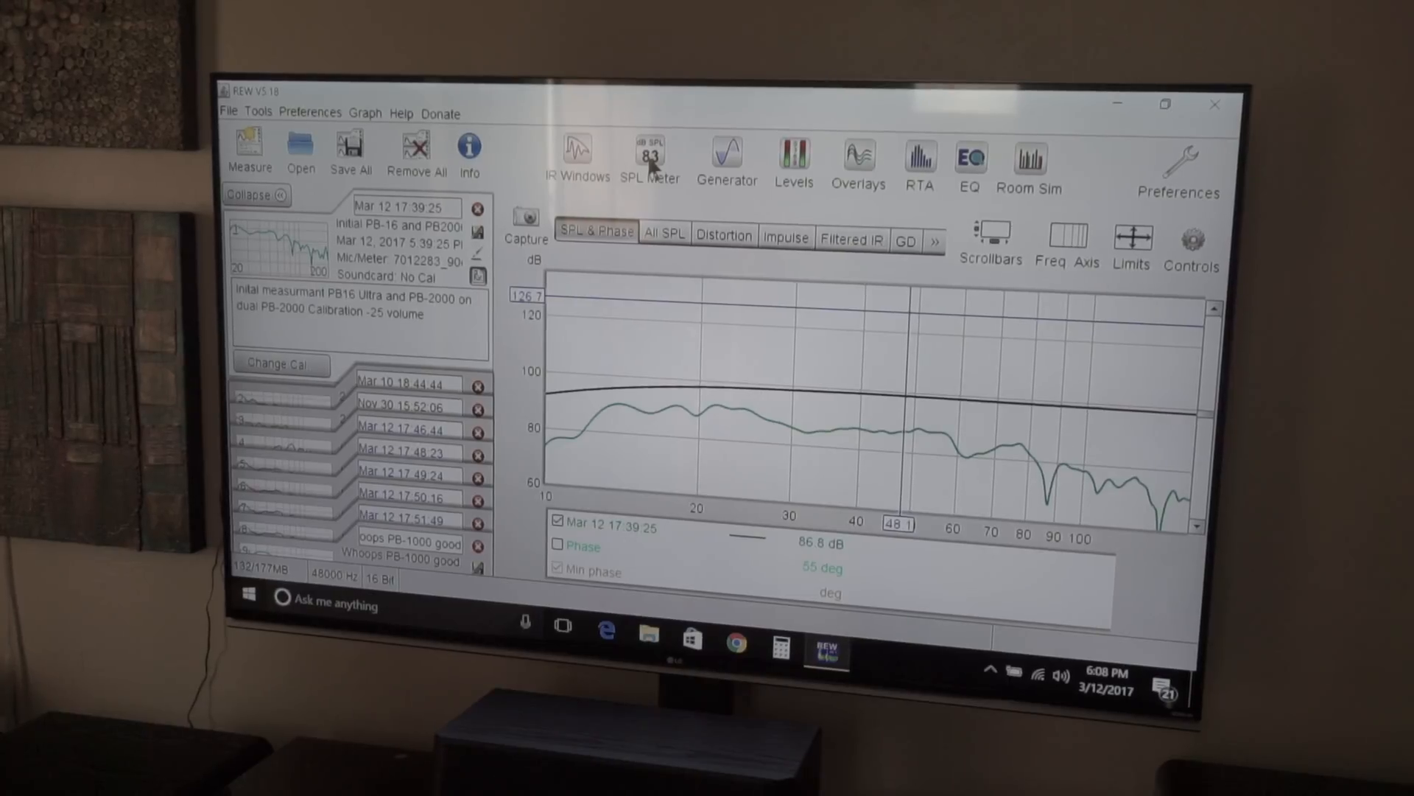
# - Bring up the SPL Meter window from the main toolbar
pyautogui.click(649, 154)
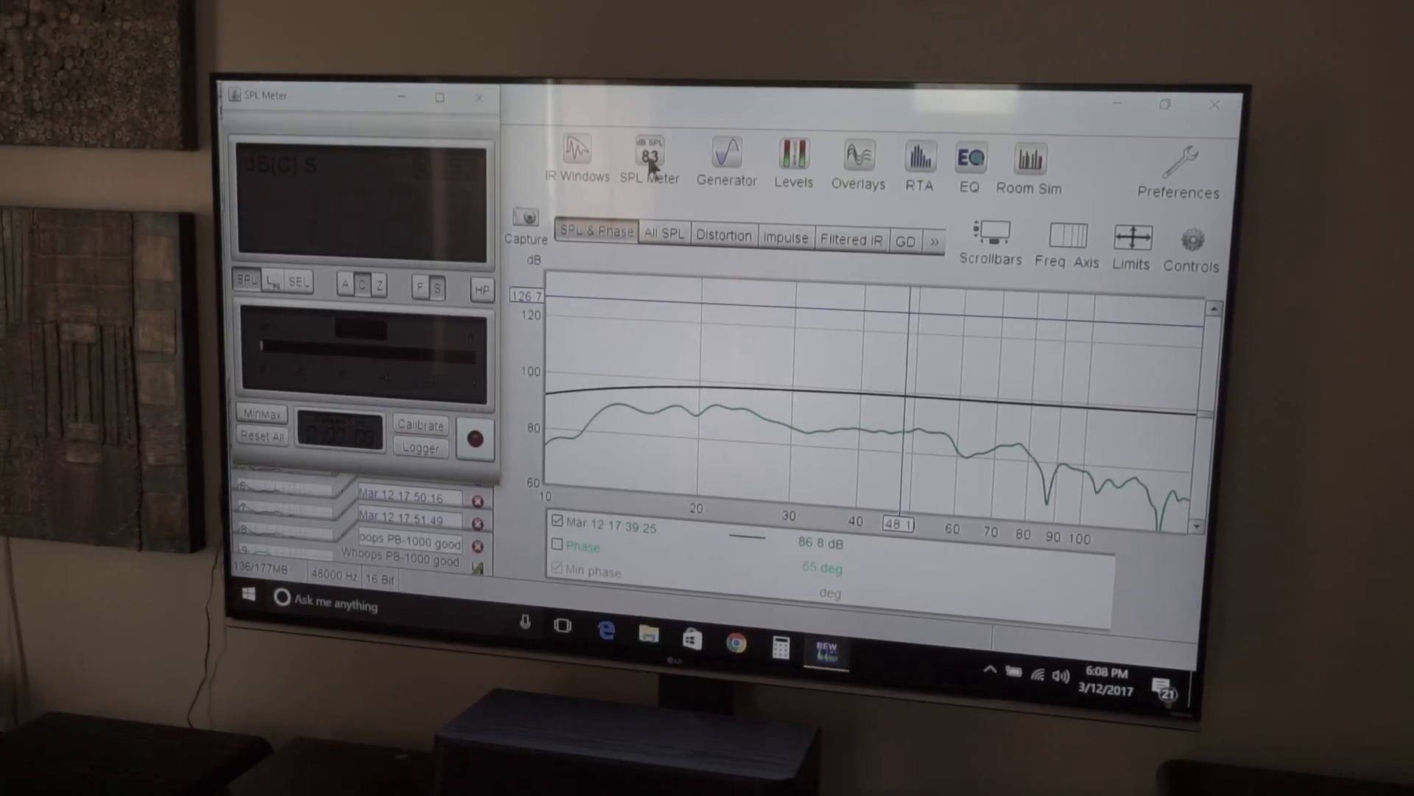
pyautogui.moveTo(681, 161)
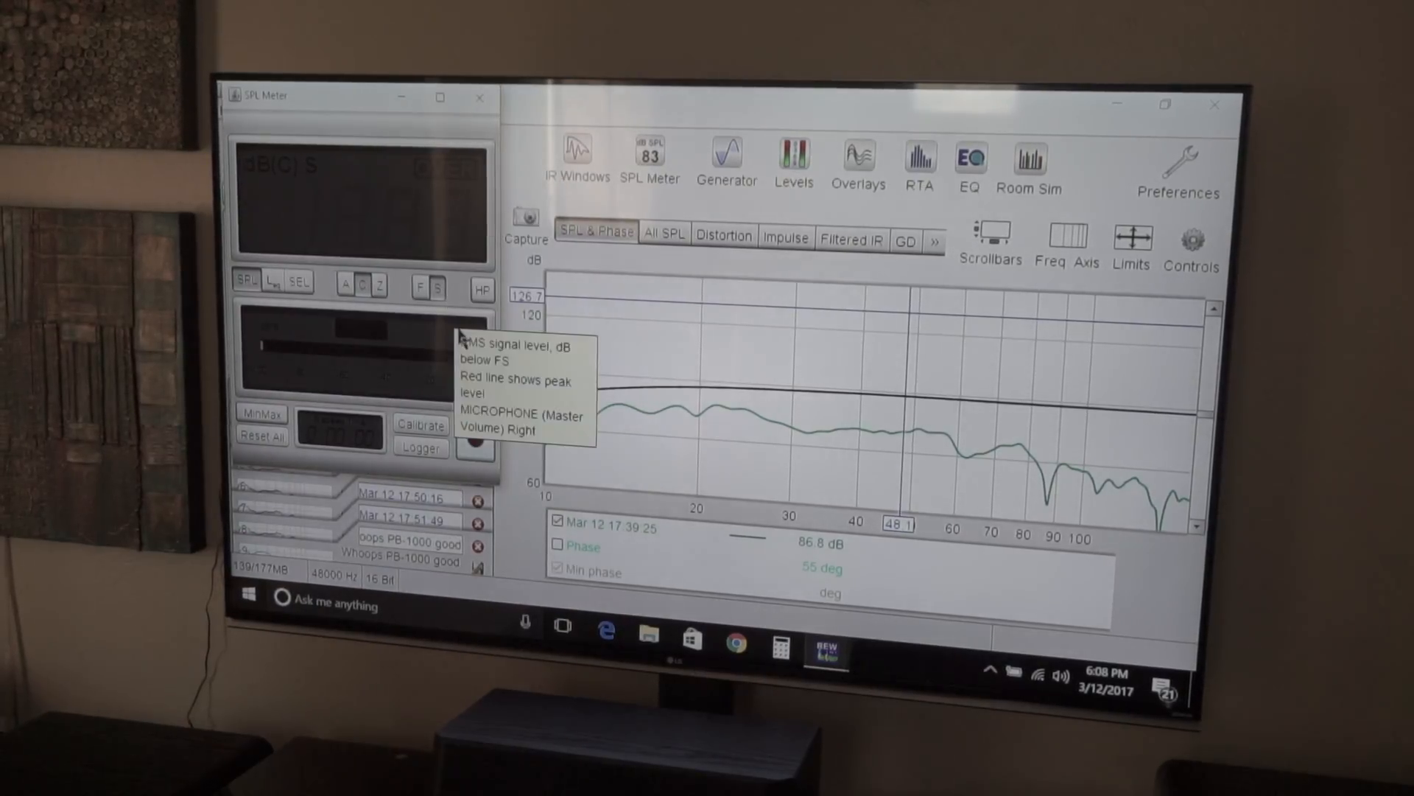
# - Start the meter reading the room's C-weighted level, about 61-65 dB
pyautogui.click(476, 440)
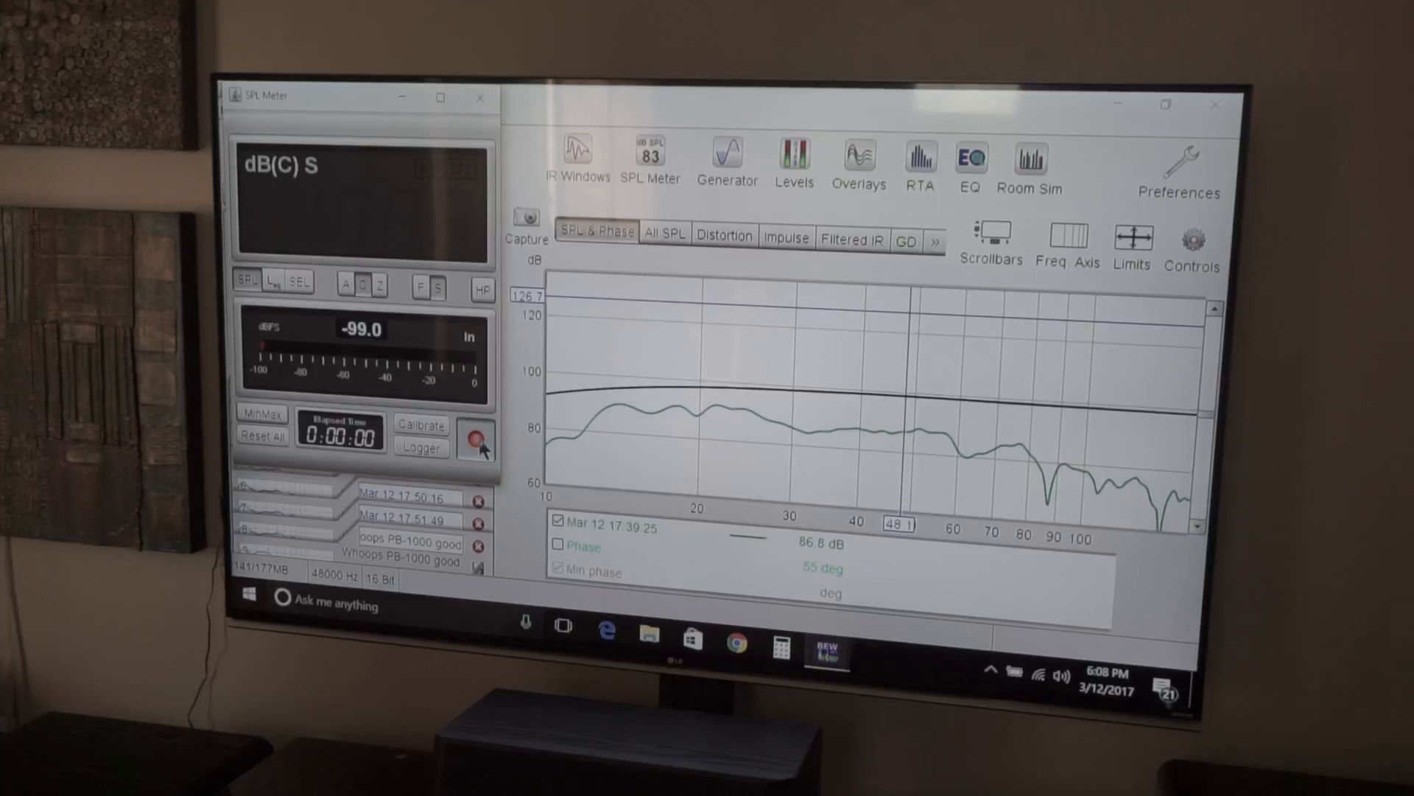
pyautogui.click(476, 439)
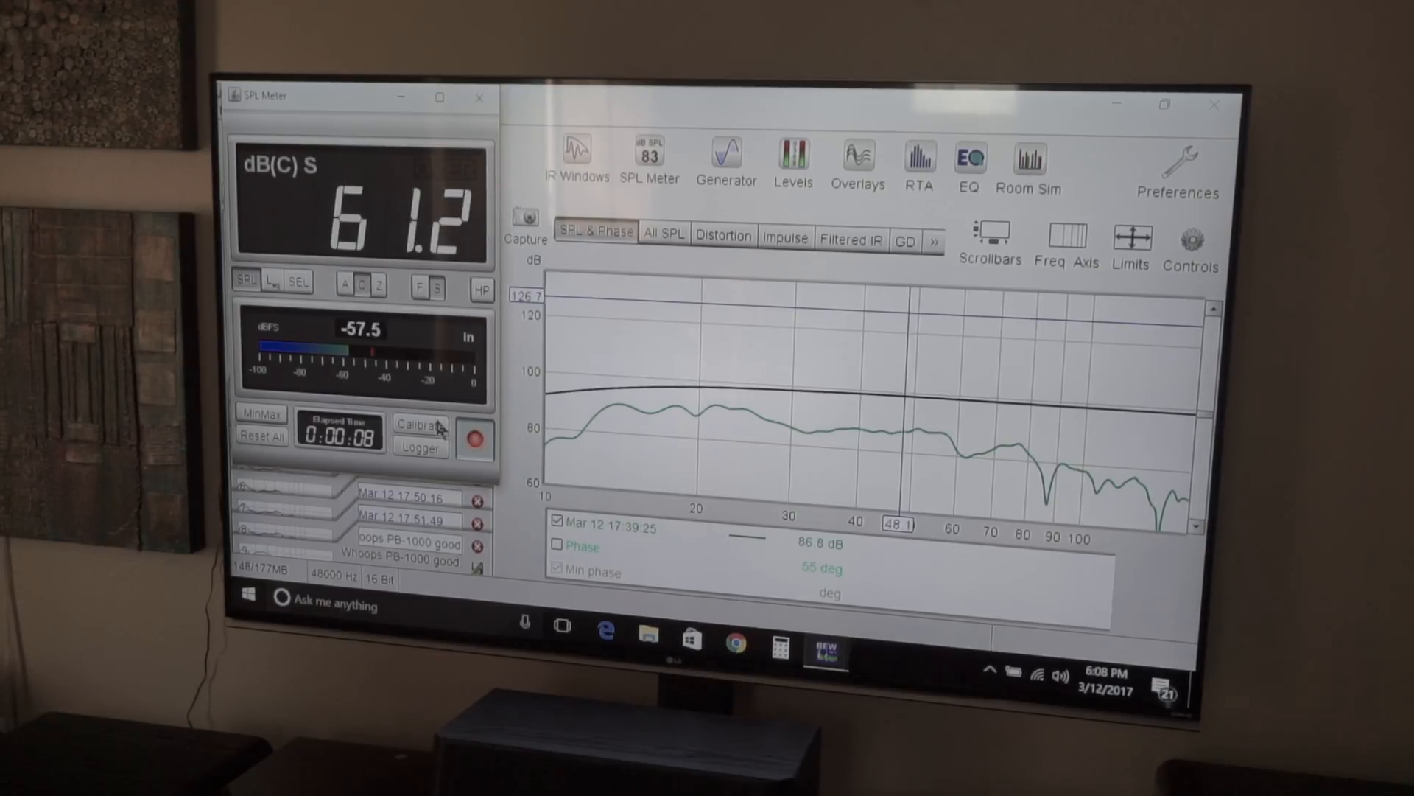
pyautogui.moveTo(419, 424)
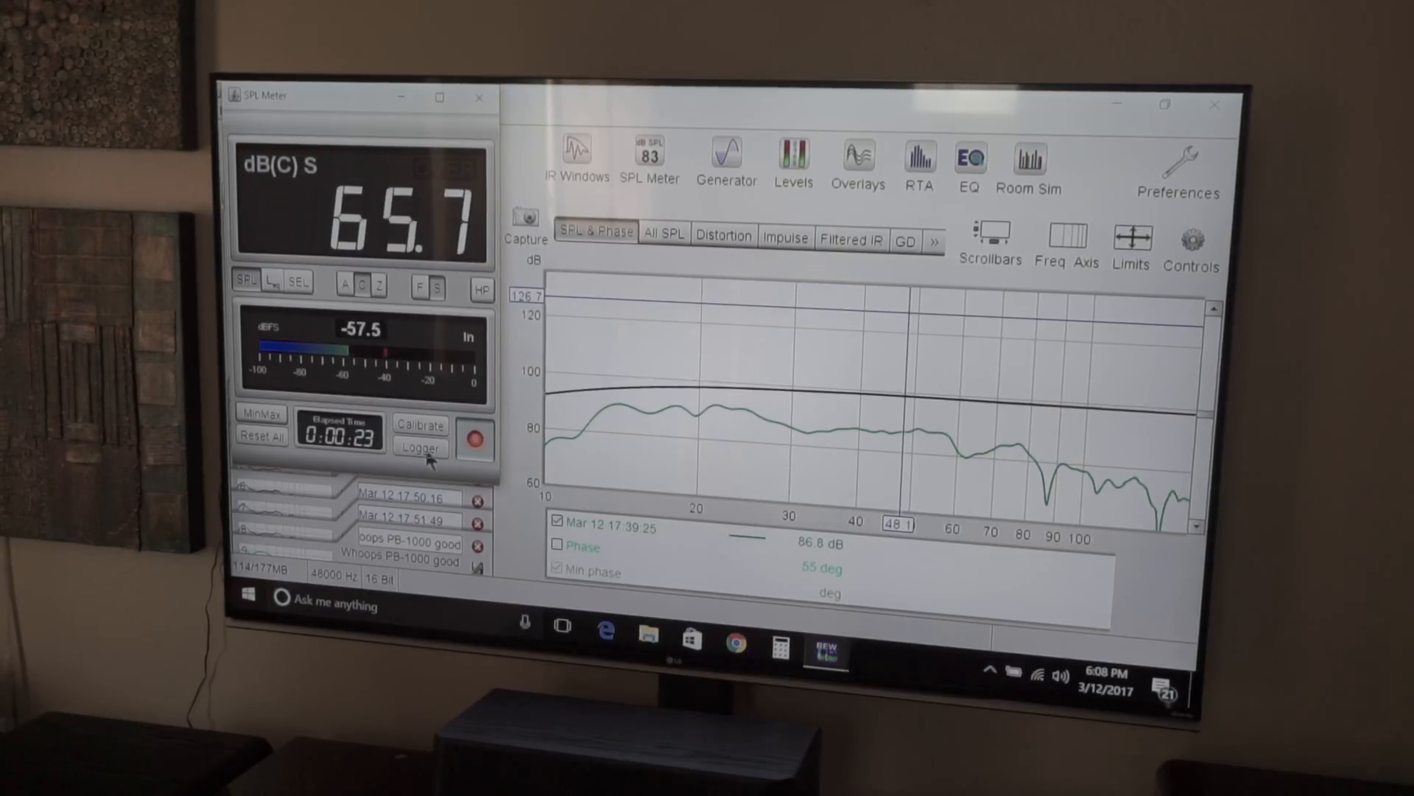
# - Record C-weighted levels over time in the SPL Logger, ending near 66.7 dB
pyautogui.click(420, 447)
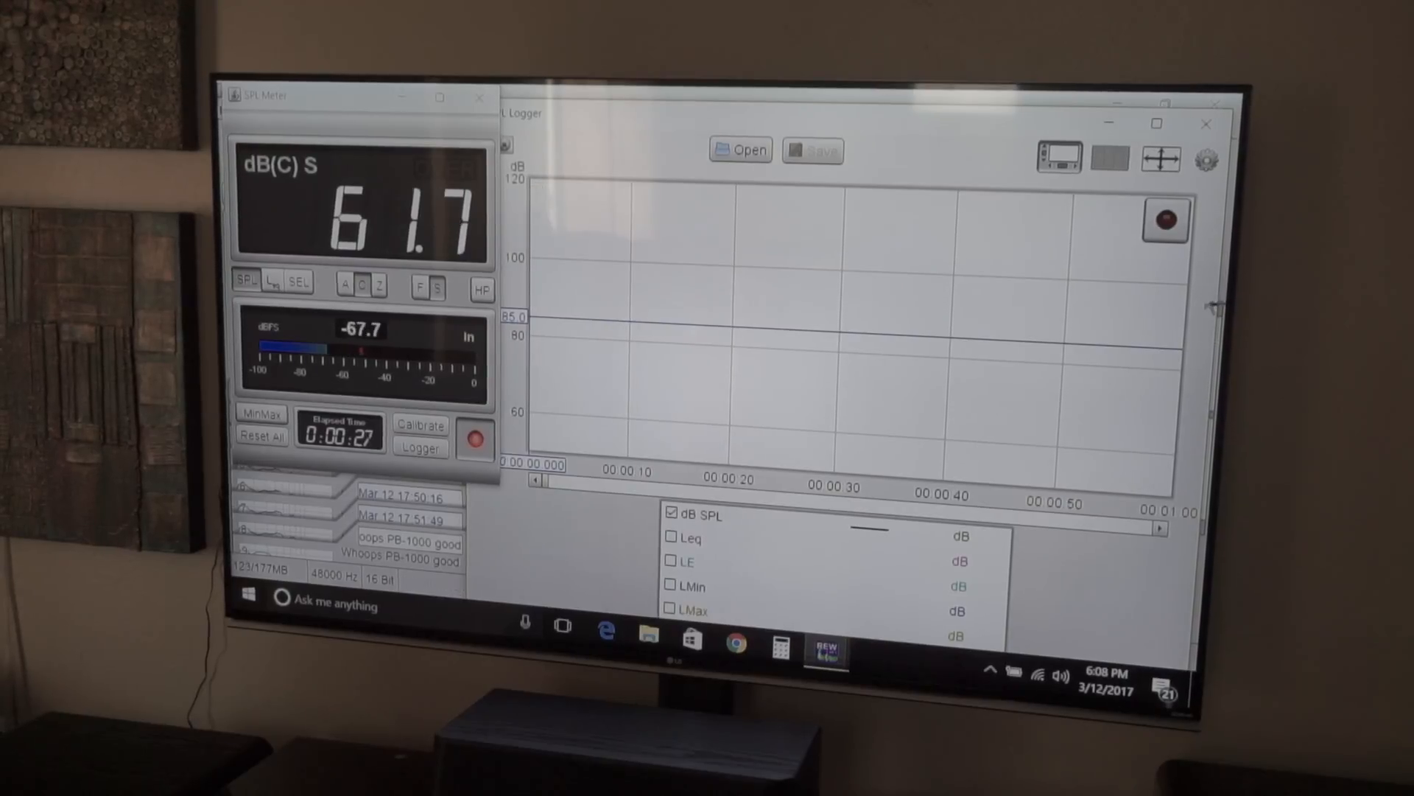
pyautogui.click(1167, 221)
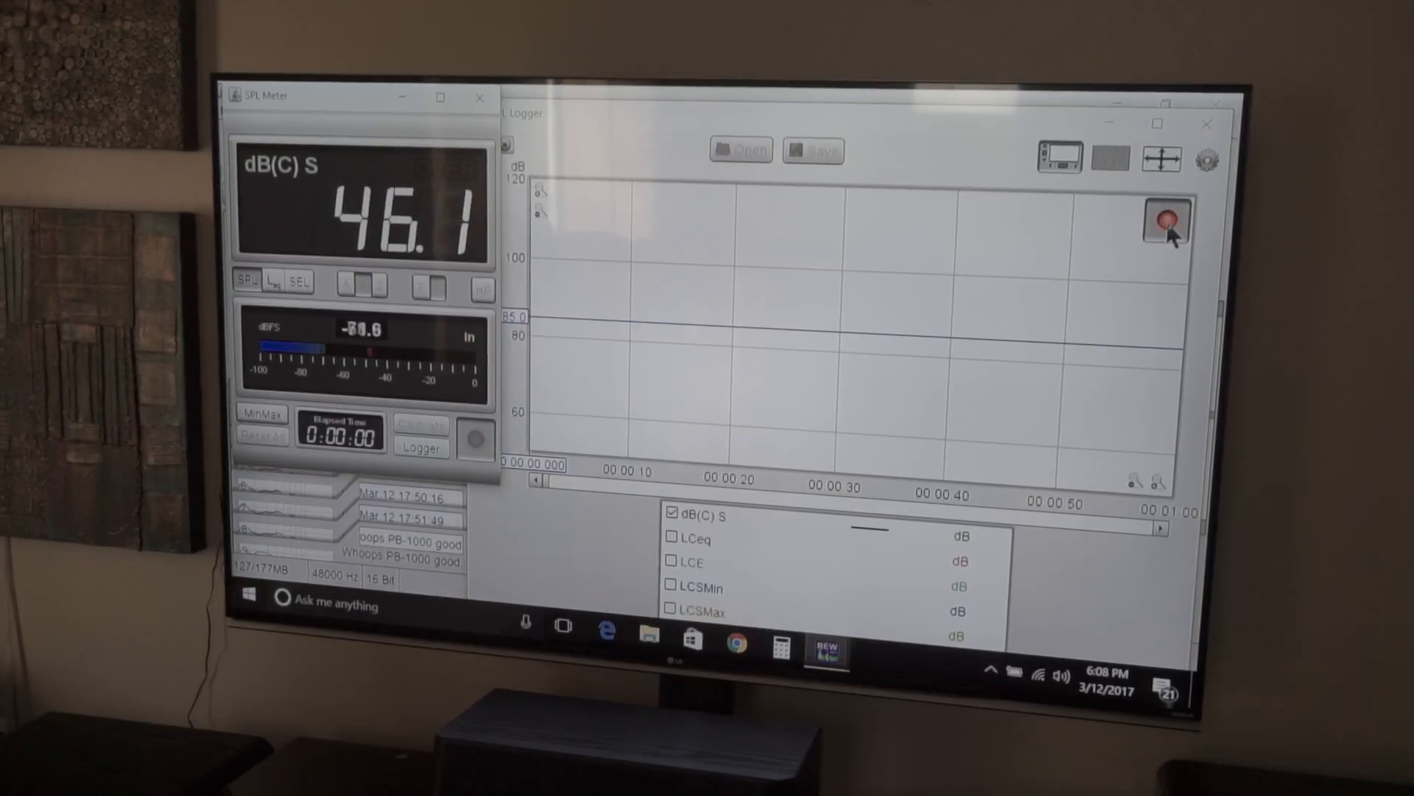
pyautogui.click(1165, 222)
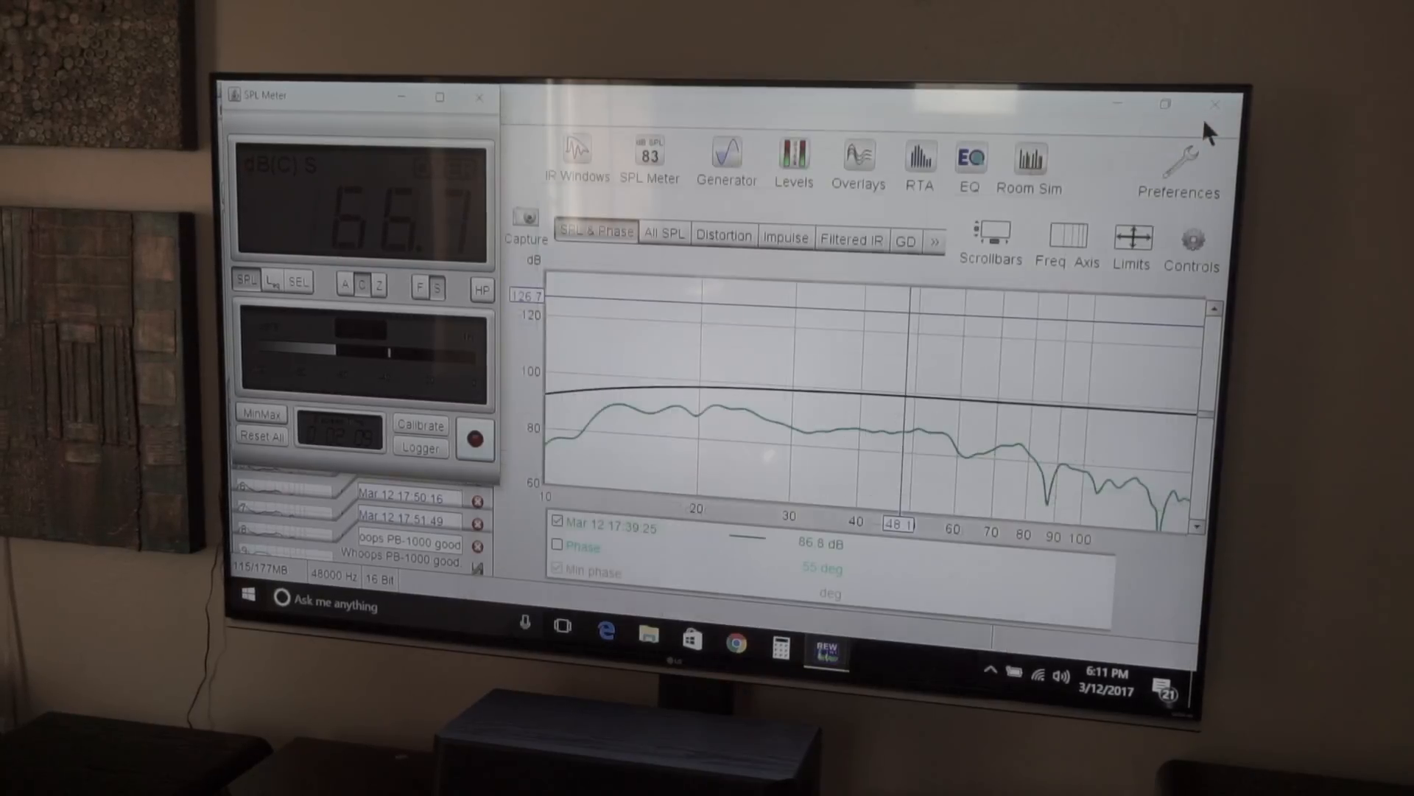
pyautogui.moveTo(1096, 113)
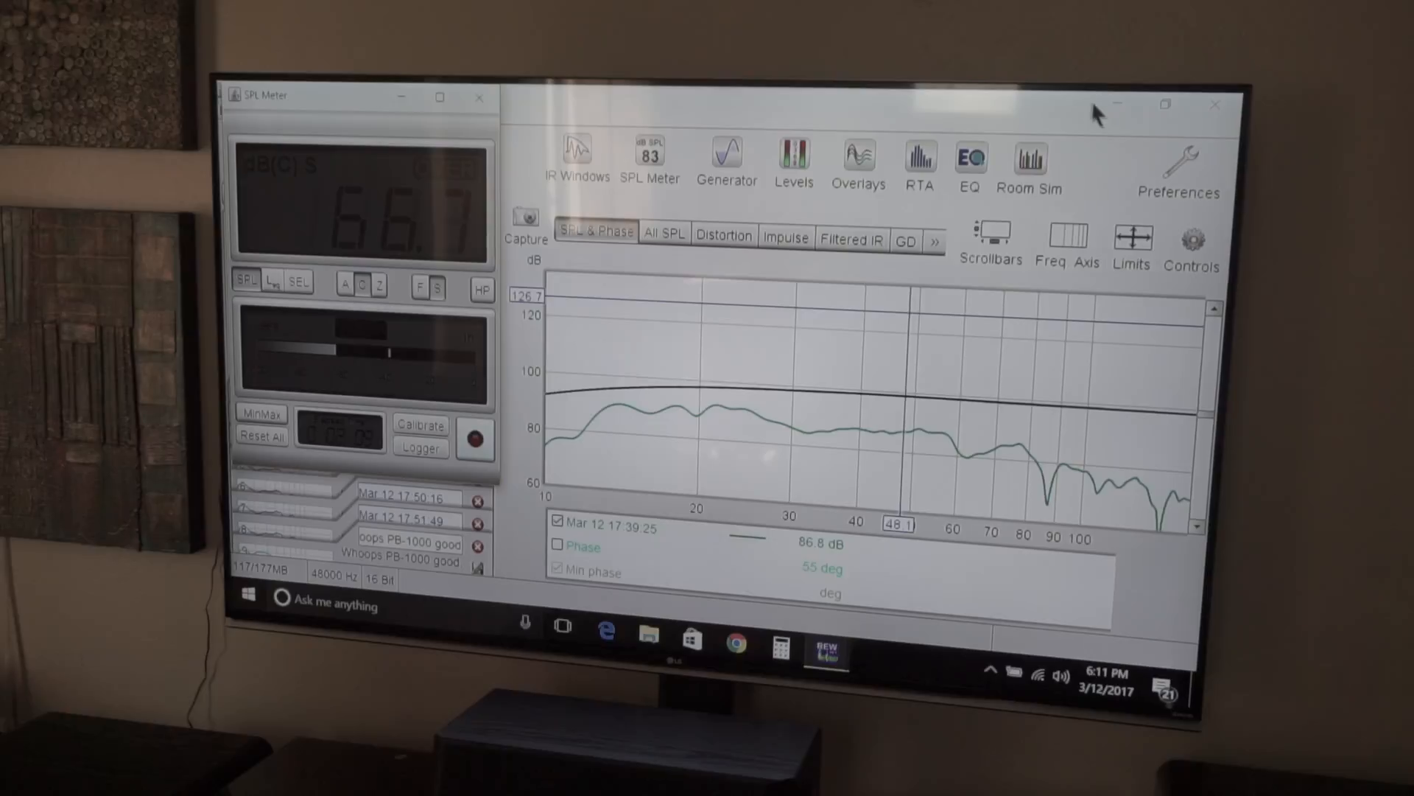
pyautogui.moveTo(1011, 124)
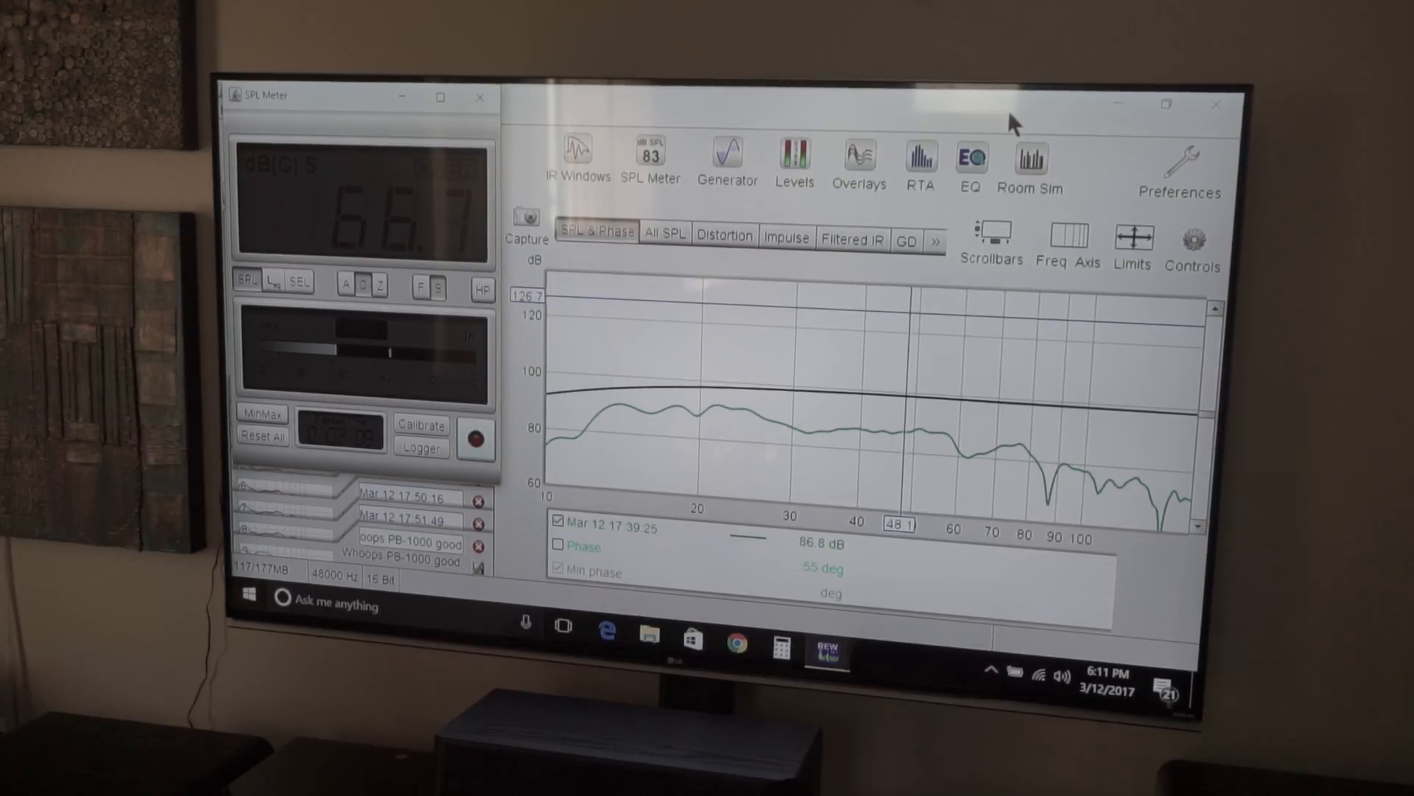